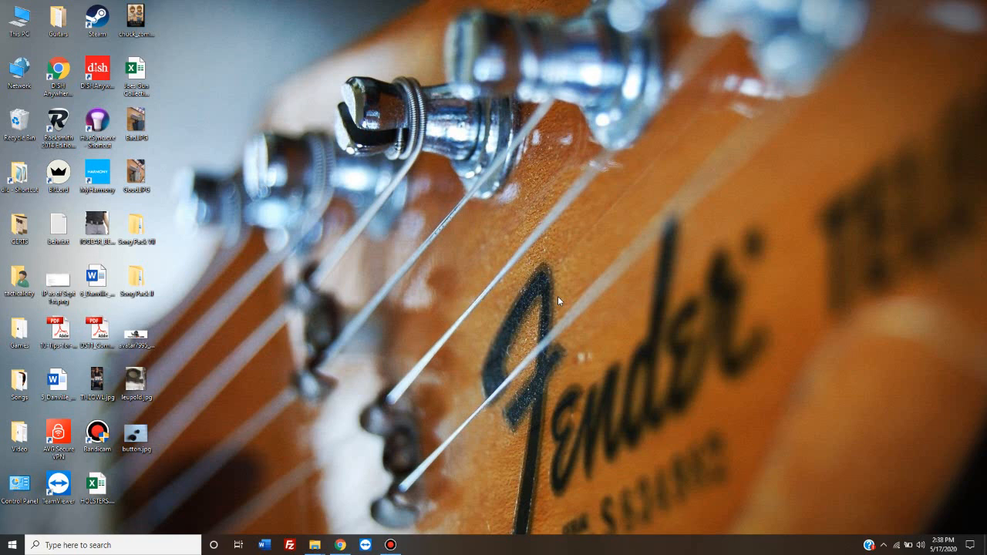
{"action": "mouse_move", "coordinate": [475, 310]}
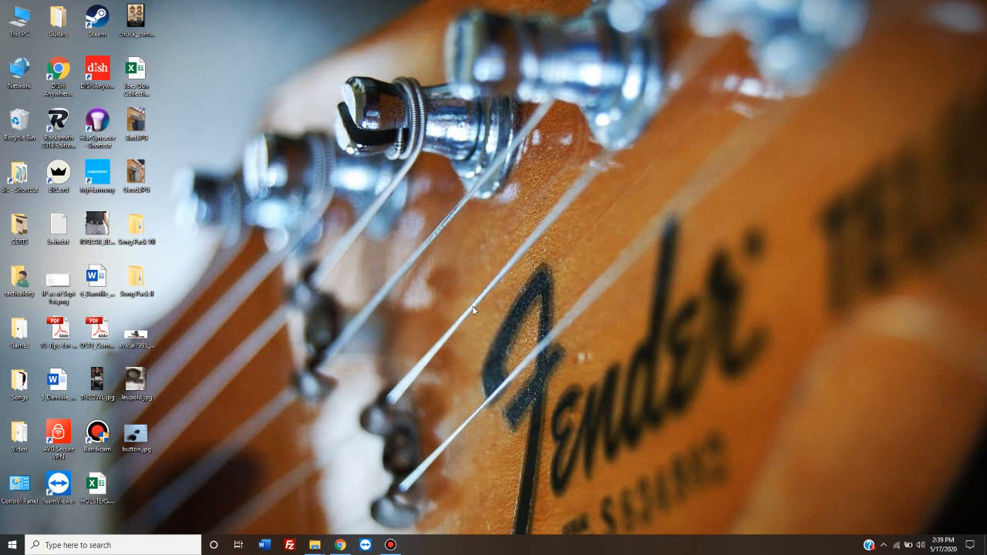
{"action": "mouse_move", "coordinate": [359, 344]}
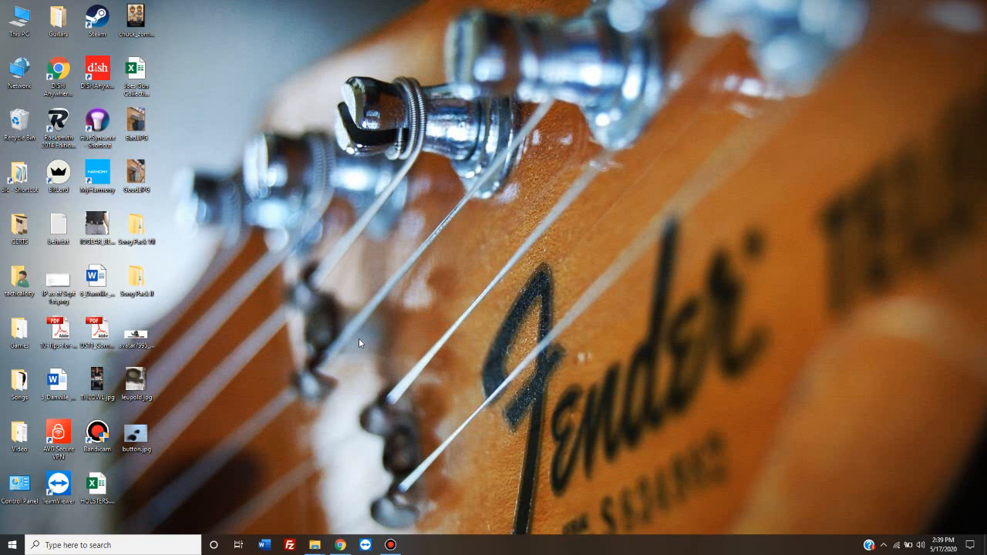
{"action": "mouse_move", "coordinate": [357, 349]}
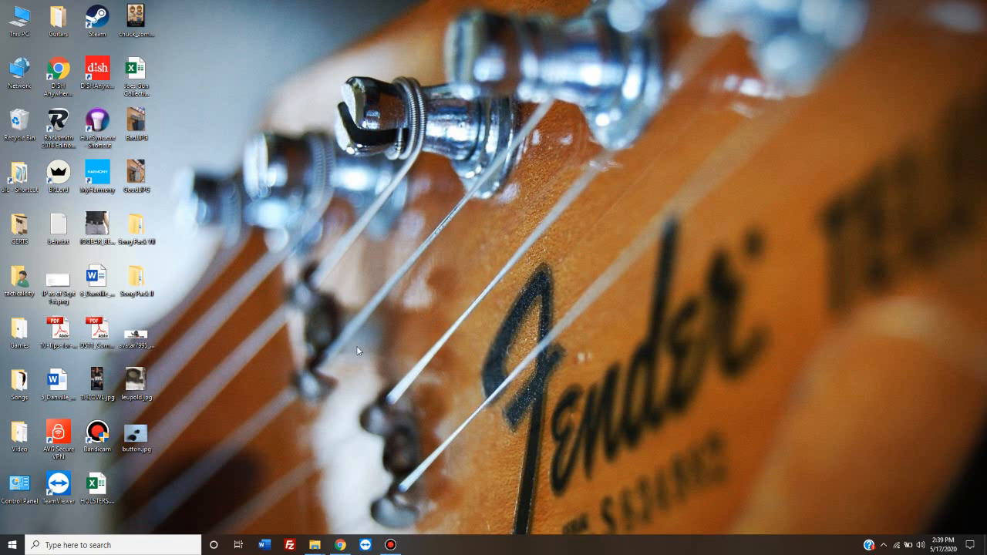
{"action": "mouse_move", "coordinate": [341, 342]}
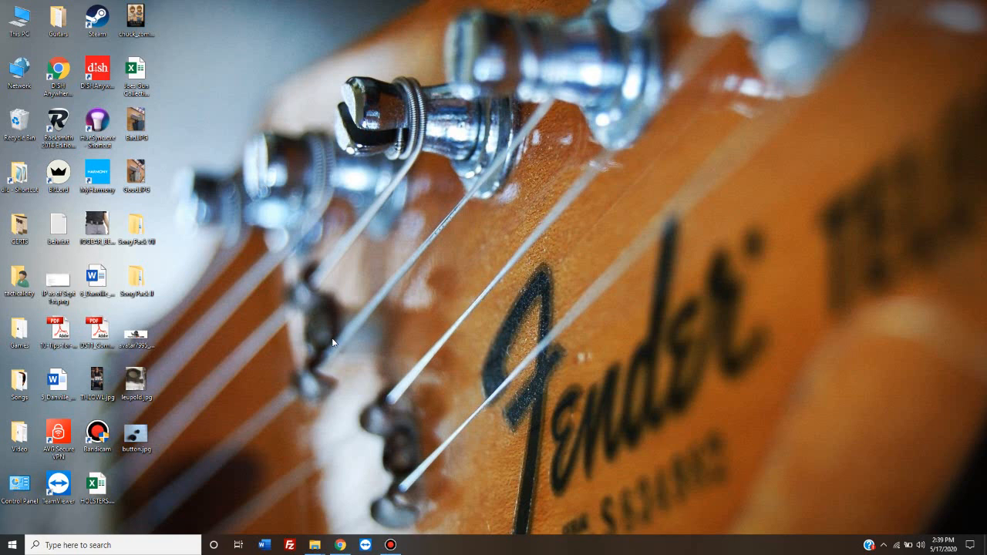
{"action": "mouse_move", "coordinate": [314, 315]}
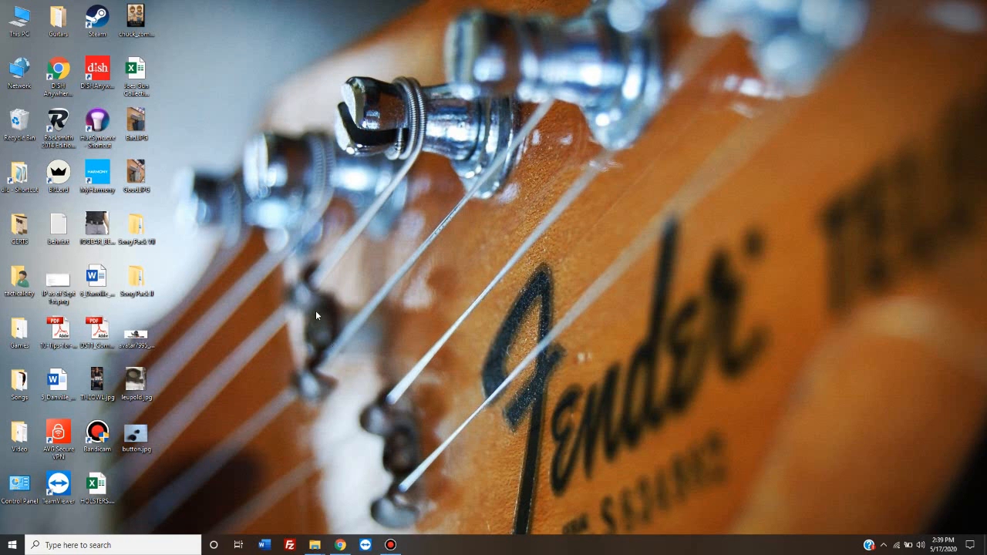
{"action": "mouse_move", "coordinate": [145, 546]}
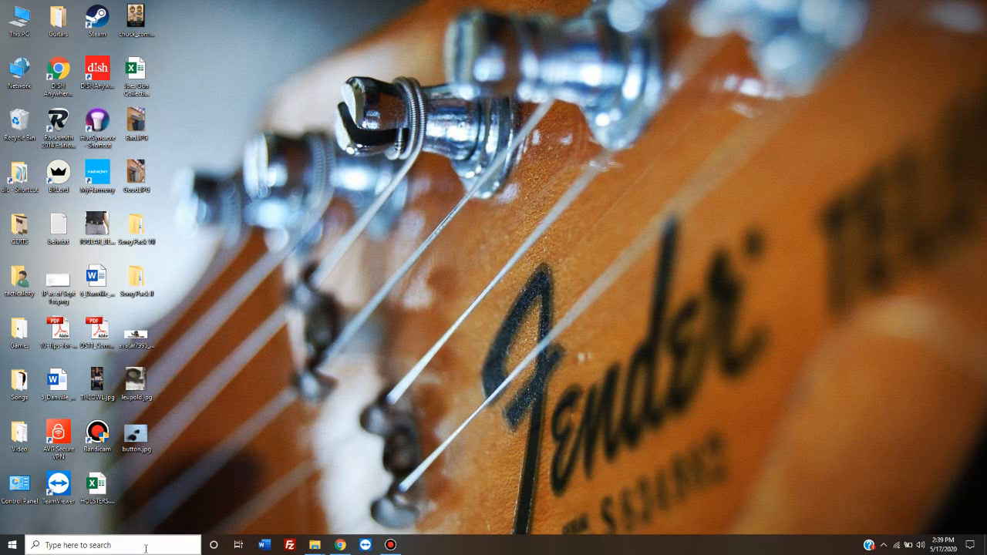
{"action": "mouse_move", "coordinate": [12, 545]}
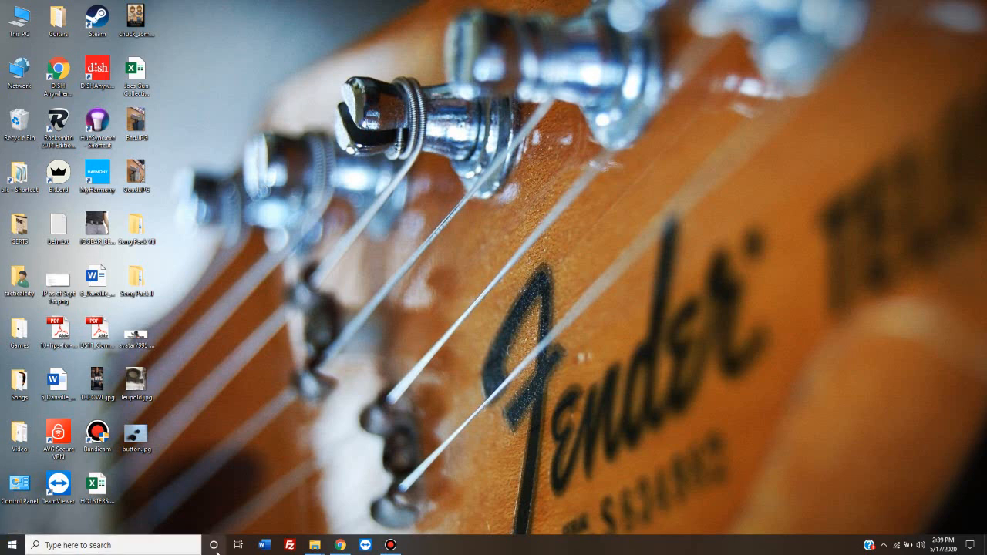
{"action": "mouse_move", "coordinate": [214, 546]}
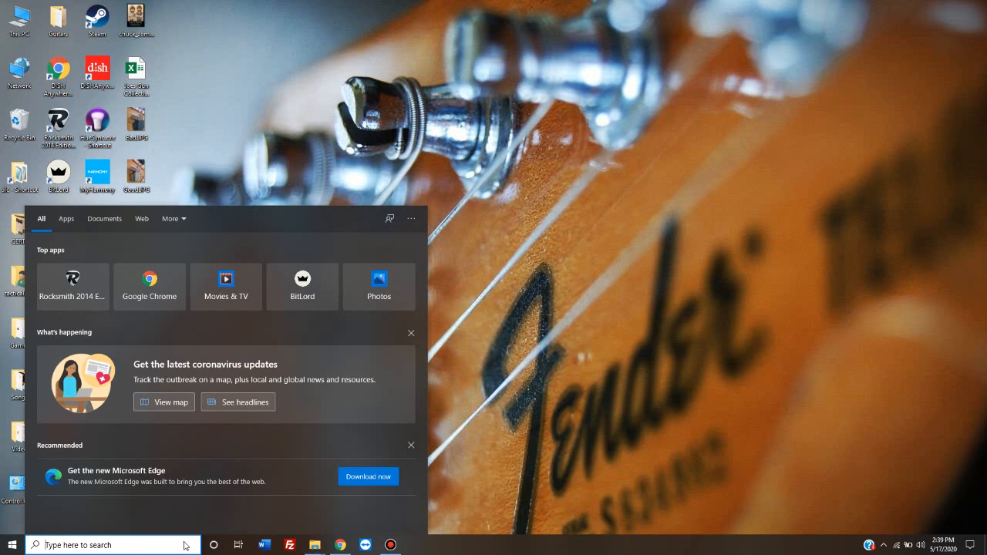
Step: Search for 'this pc' in Windows Search to bring up This PC as the best match
{"action": "type", "text": "this pc"}
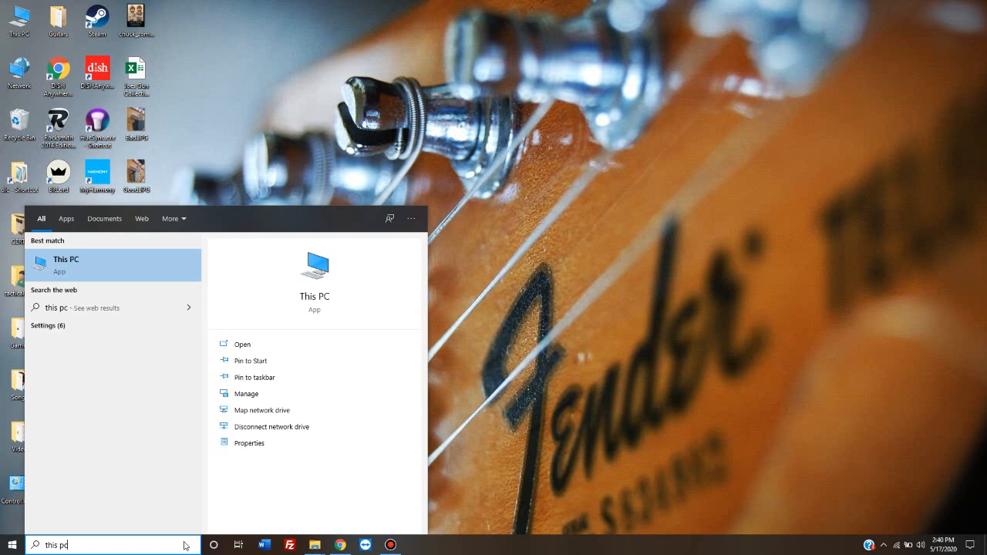
{"action": "mouse_move", "coordinate": [132, 279]}
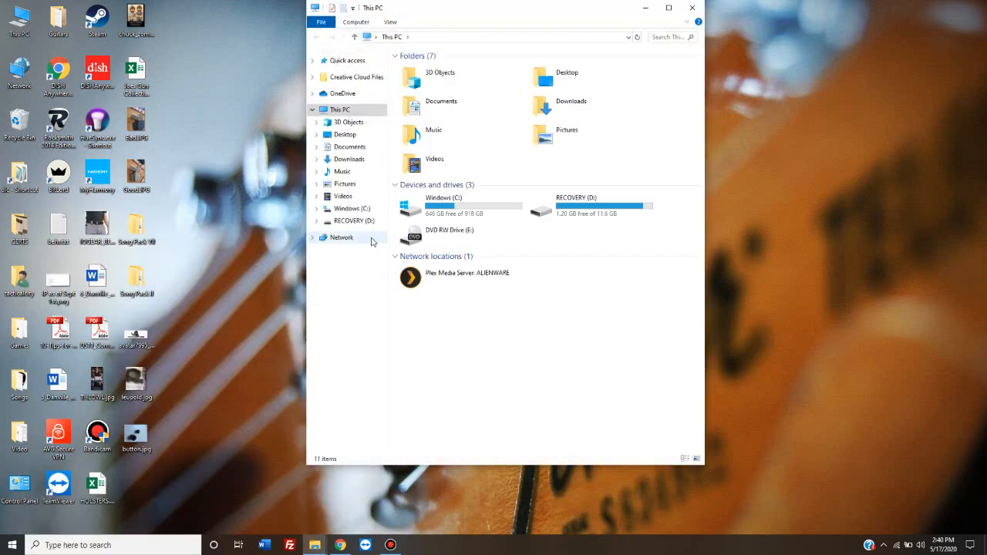
Step: Navigate from This PC into Windows (C:) > Program Files (x86) > Steam
{"action": "left_click", "coordinate": [459, 206]}
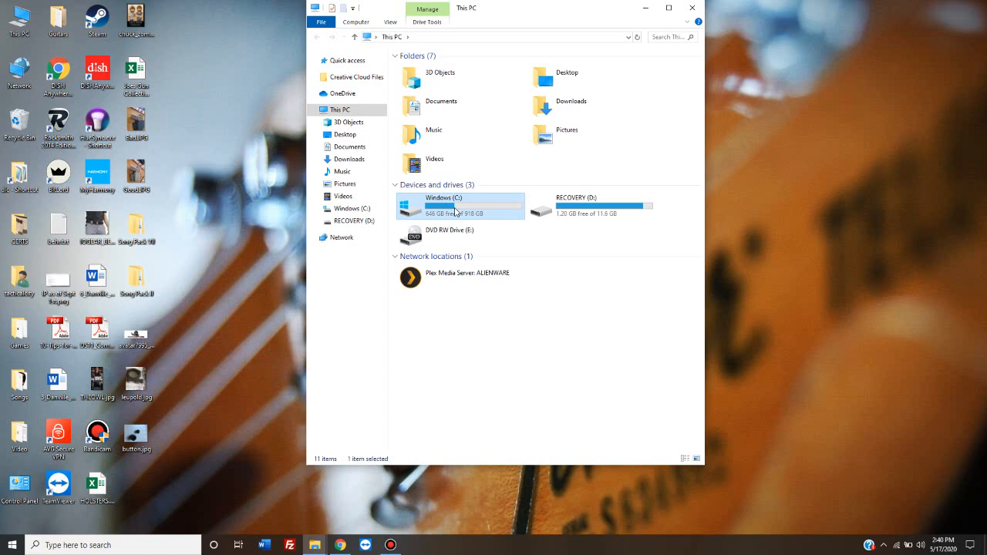
{"action": "double_click", "coordinate": [444, 206]}
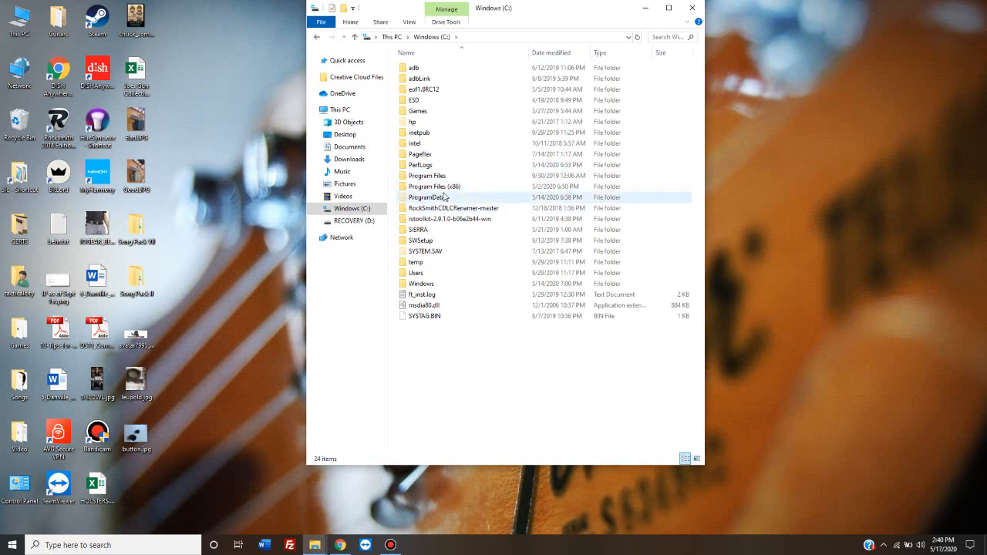
{"action": "left_click", "coordinate": [435, 185]}
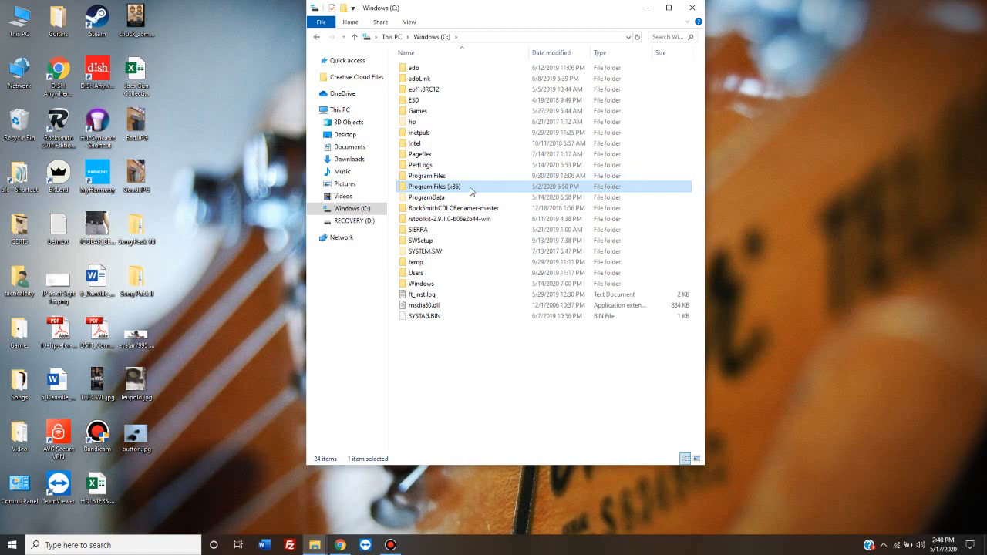
{"action": "double_click", "coordinate": [434, 185]}
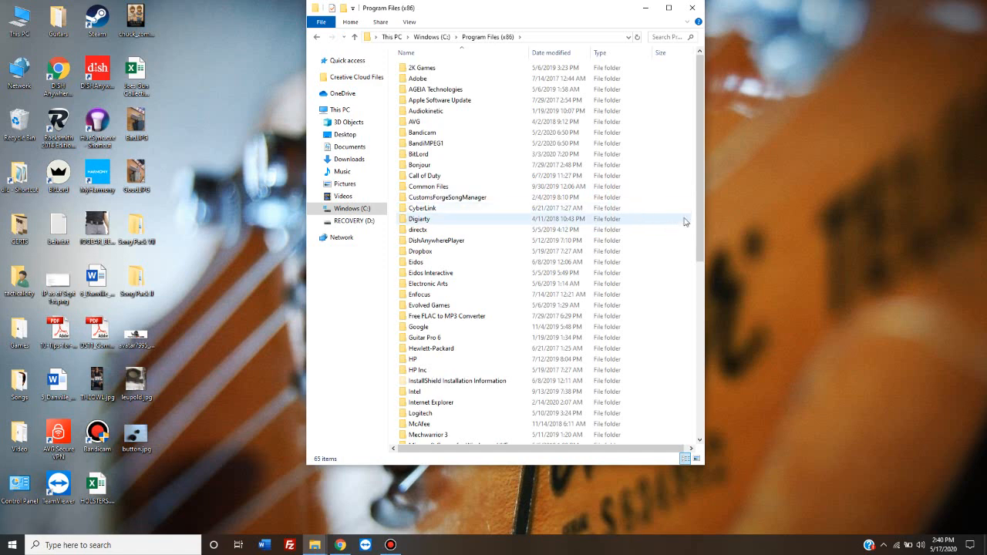
{"action": "scroll", "scroll_direction": "down", "scroll_amount": 3}
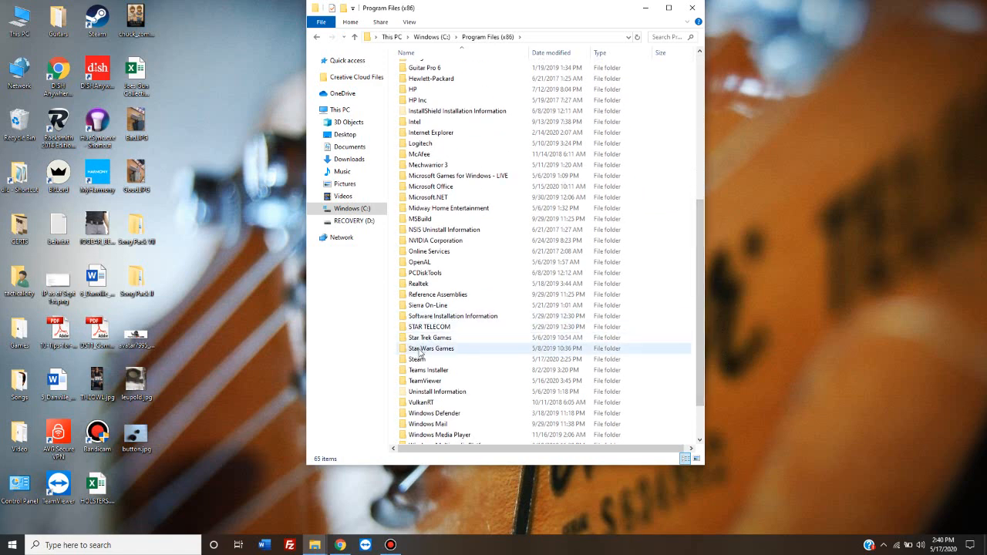
{"action": "left_click", "coordinate": [418, 360]}
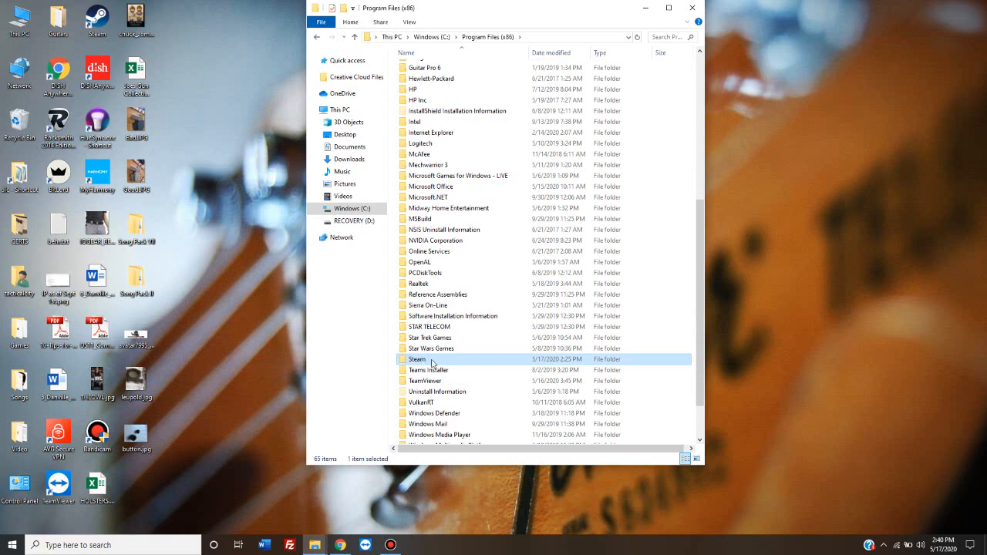
{"action": "double_click", "coordinate": [416, 358]}
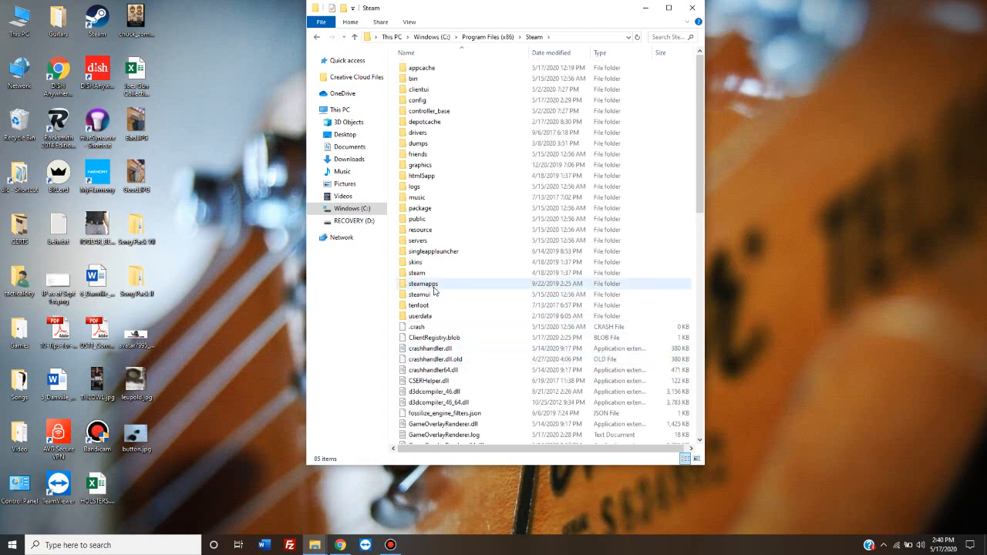
{"action": "mouse_move", "coordinate": [441, 285]}
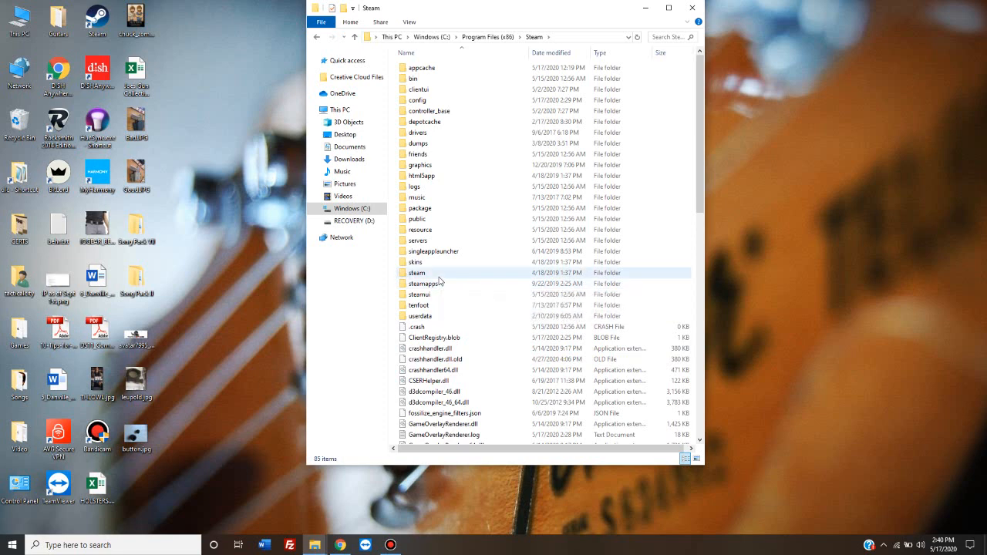
Step: Continue into steamapps > common and enter the Rocksmith2014 game folder
{"action": "left_click", "coordinate": [423, 284]}
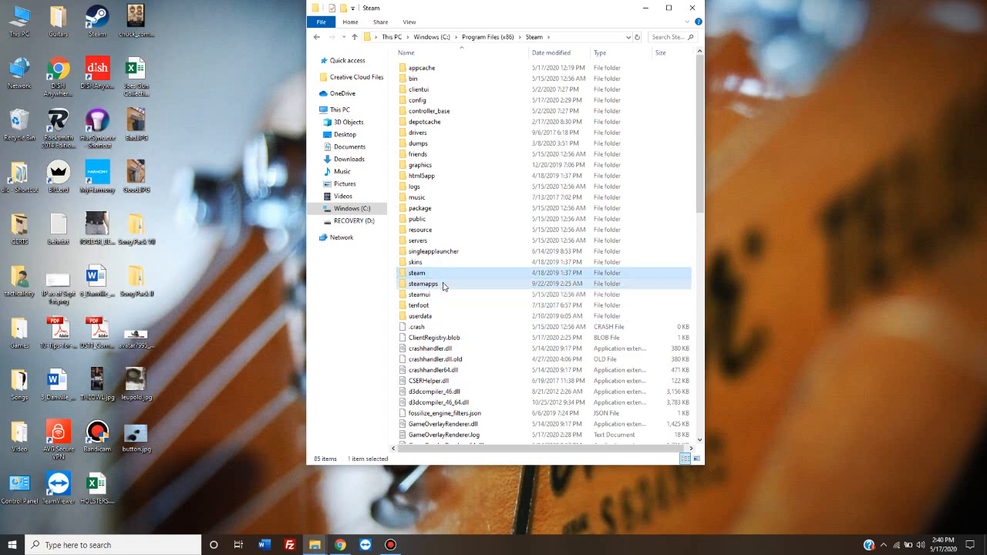
{"action": "left_click", "coordinate": [423, 284]}
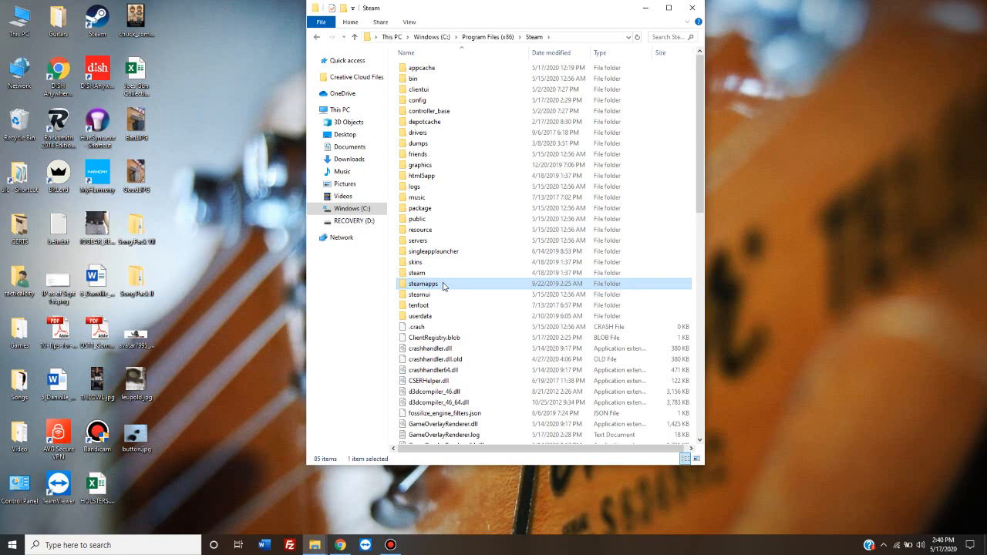
{"action": "double_click", "coordinate": [422, 283]}
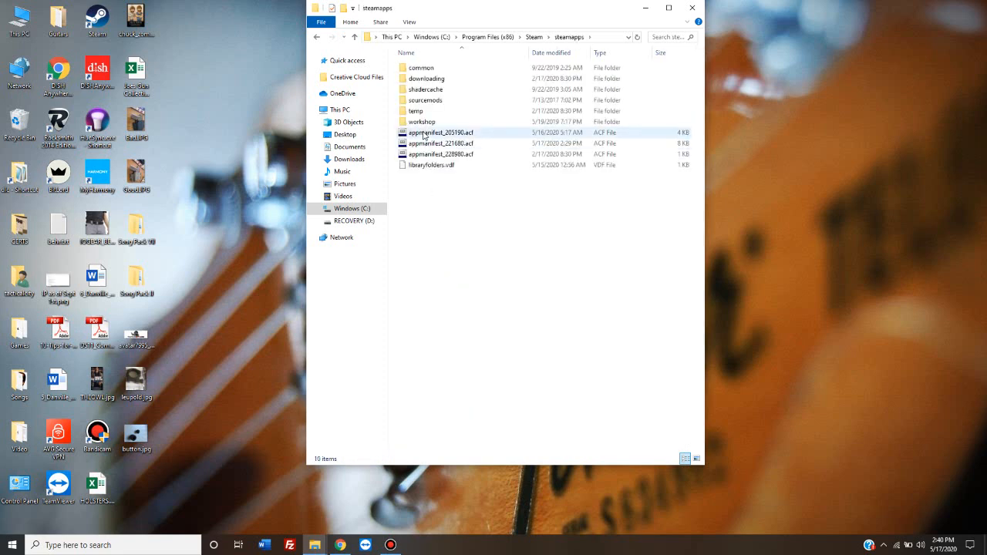
{"action": "left_click", "coordinate": [422, 68]}
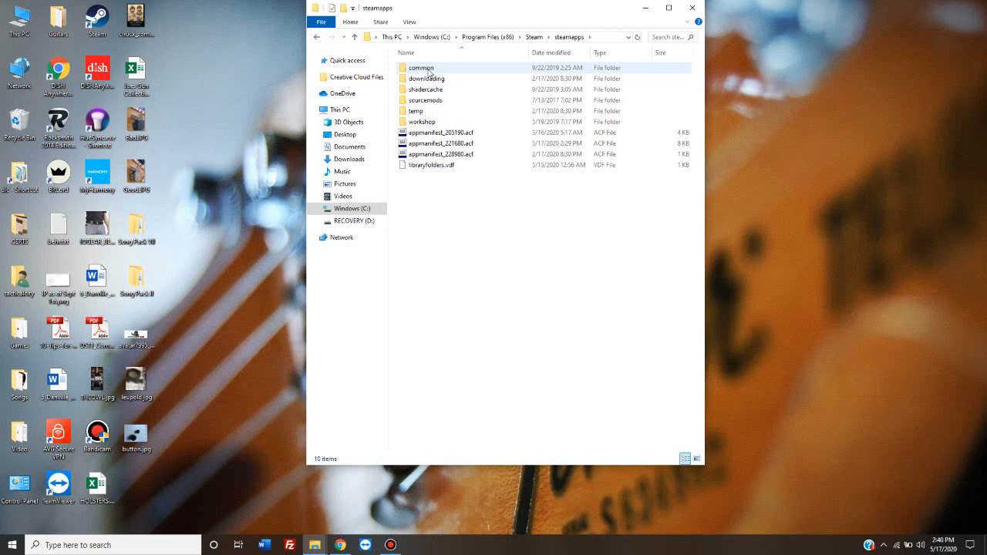
{"action": "double_click", "coordinate": [423, 68]}
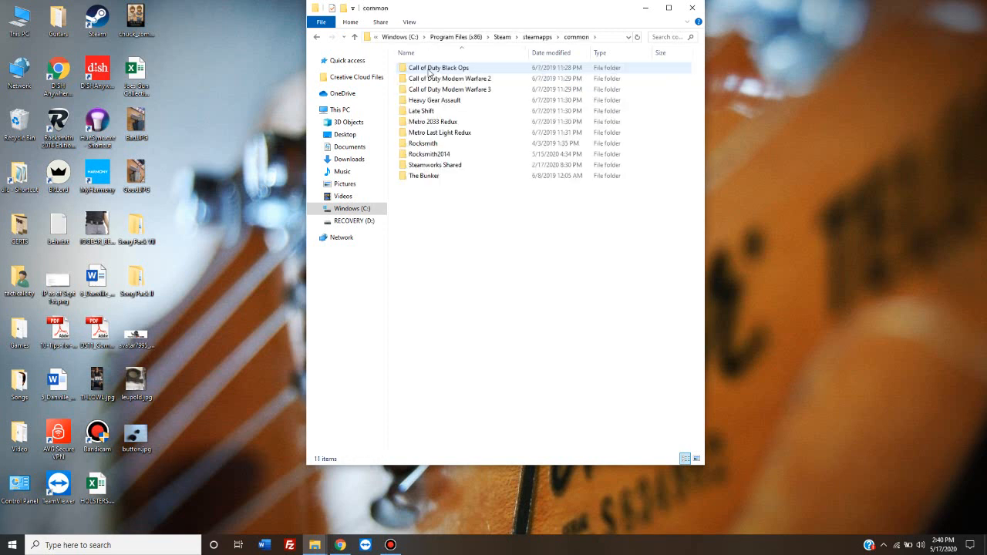
{"action": "left_click", "coordinate": [428, 154]}
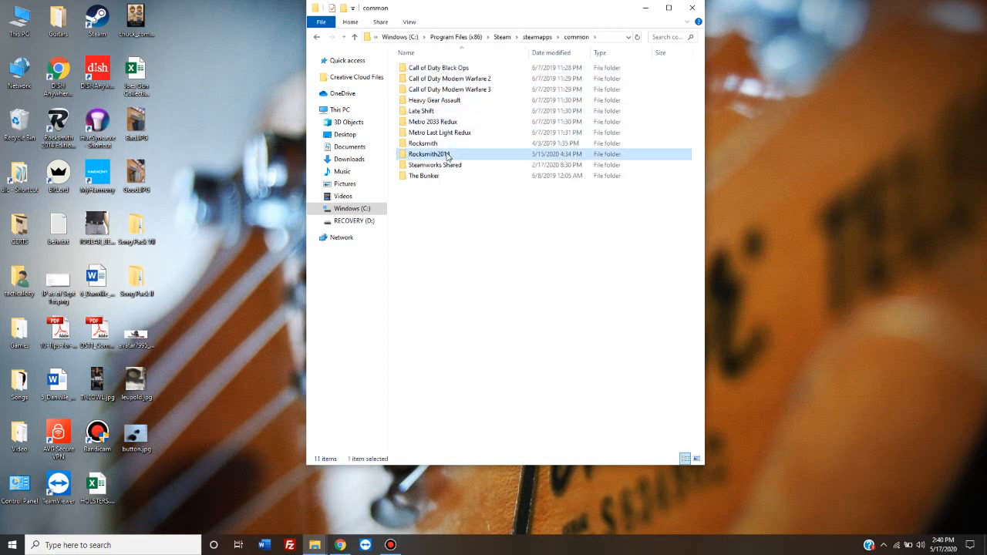
{"action": "mouse_move", "coordinate": [432, 154]}
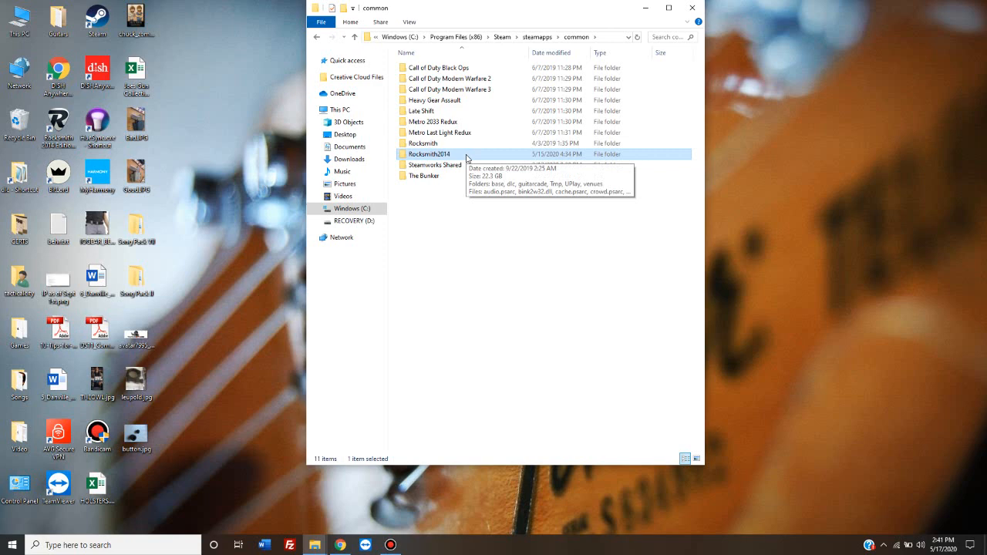
{"action": "double_click", "coordinate": [429, 154]}
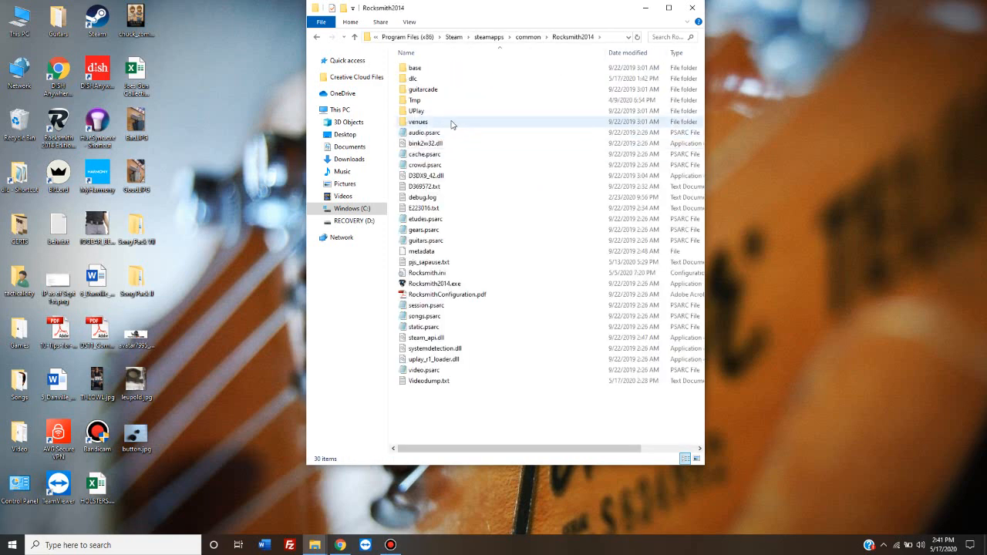
{"action": "mouse_move", "coordinate": [430, 80]}
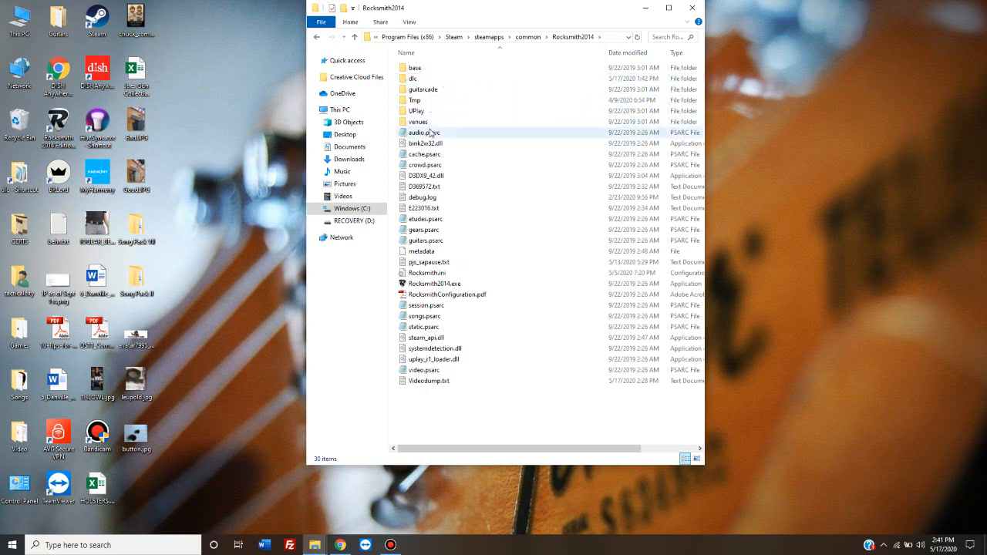
Step: Open Rocksmith.ini from the Rocksmith2014 folder in Notepad
{"action": "left_click", "coordinate": [428, 272]}
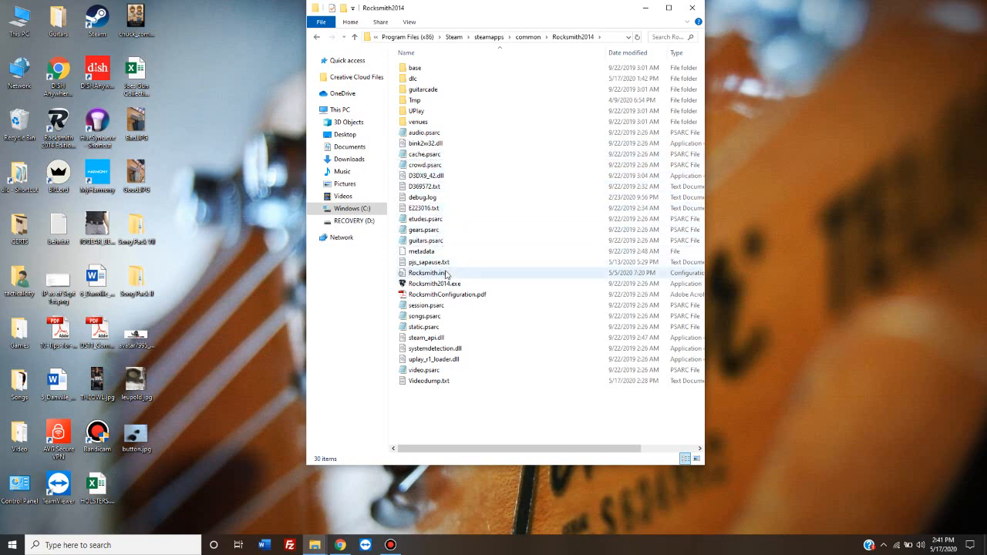
{"action": "mouse_move", "coordinate": [428, 272]}
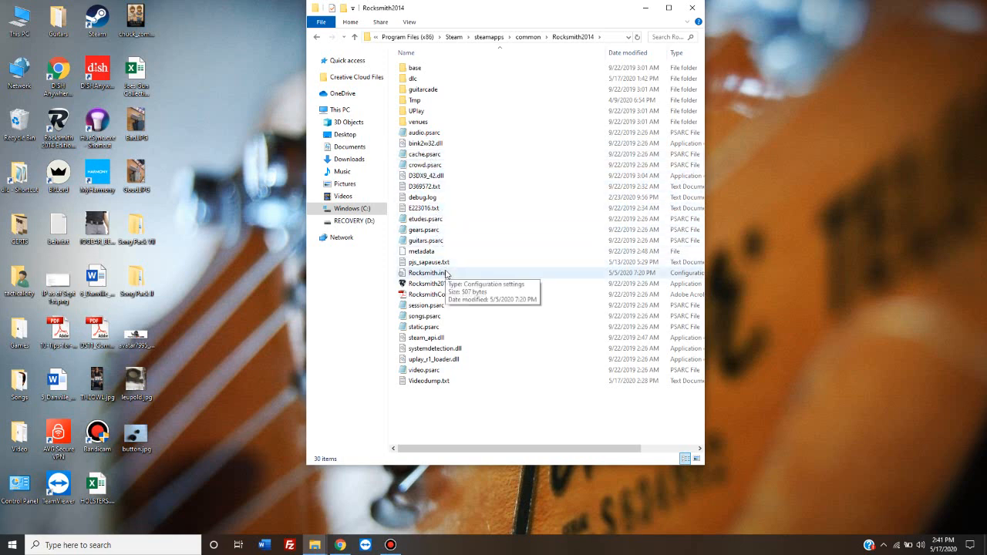
{"action": "mouse_move", "coordinate": [457, 277]}
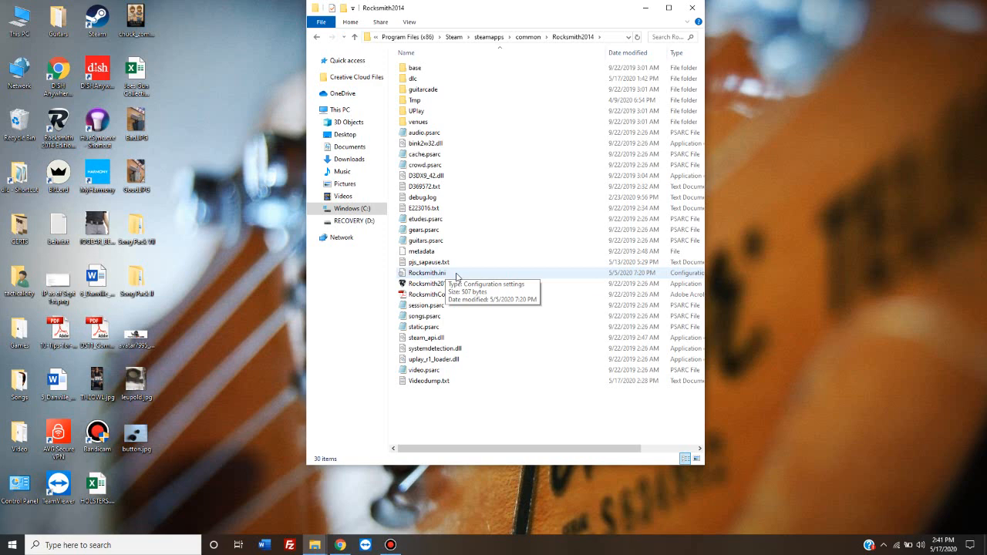
{"action": "left_click", "coordinate": [427, 272]}
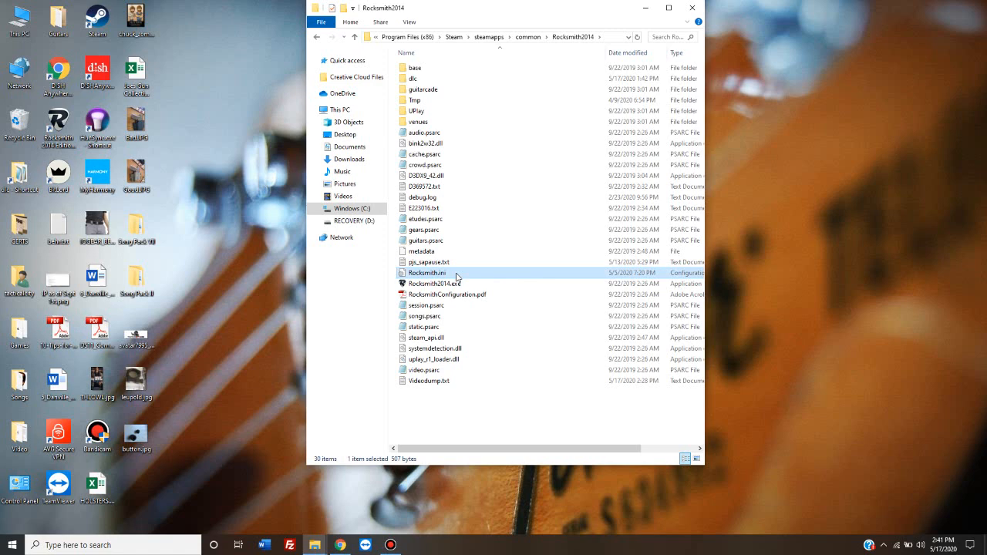
{"action": "mouse_move", "coordinate": [422, 274]}
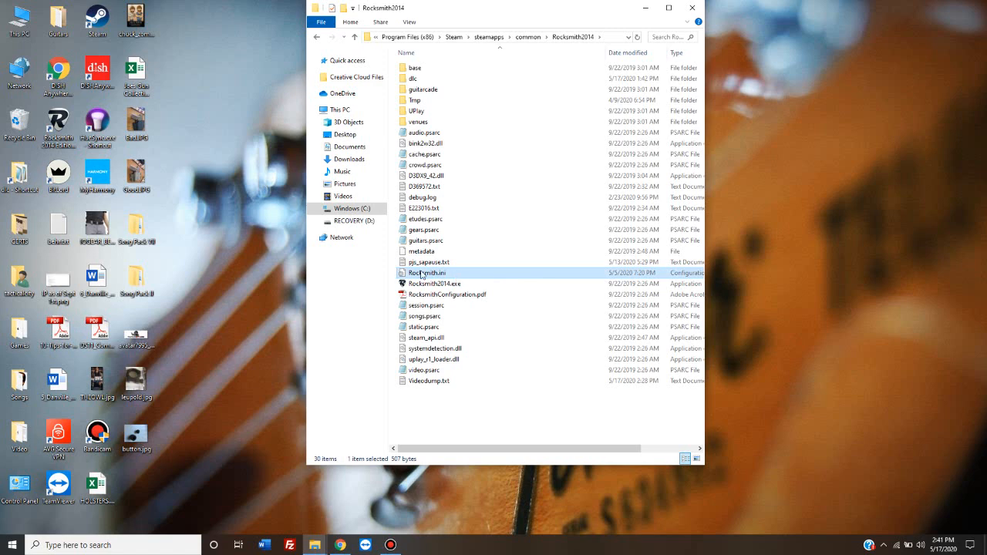
{"action": "double_click", "coordinate": [426, 272]}
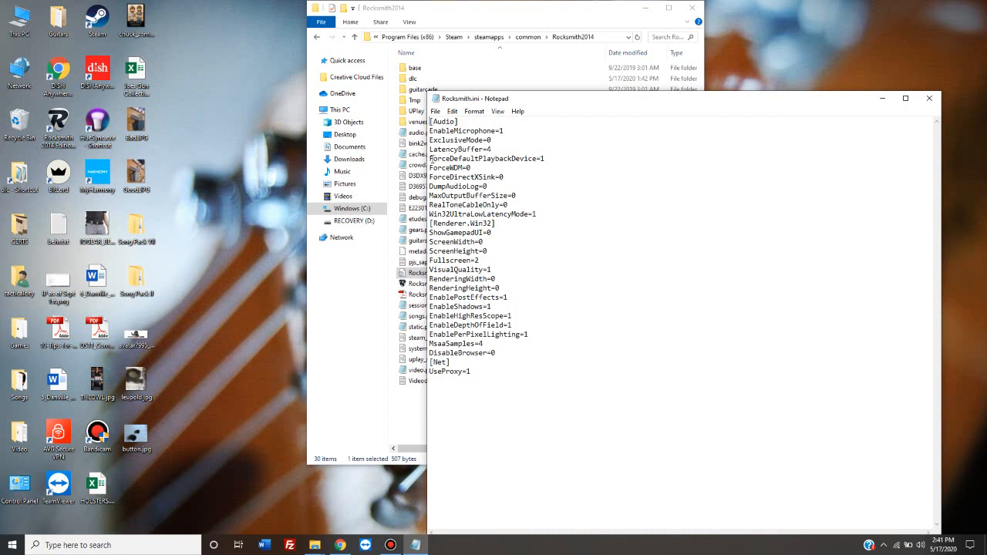
Step: Set ForceDefaultPlaybackDevice=1 in Rocksmith.ini, save it, and close Notepad
{"action": "double_click", "coordinate": [444, 157]}
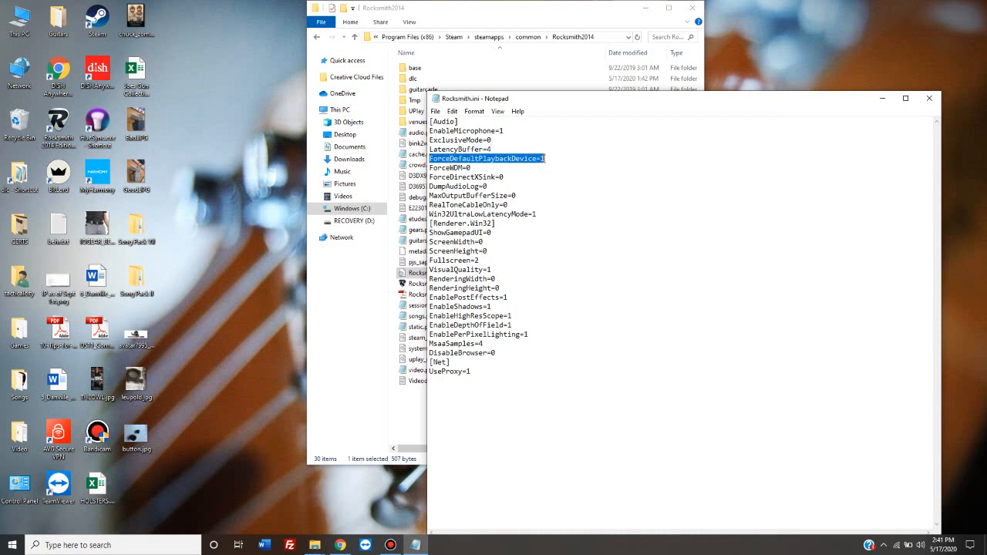
{"action": "left_click", "coordinate": [540, 157]}
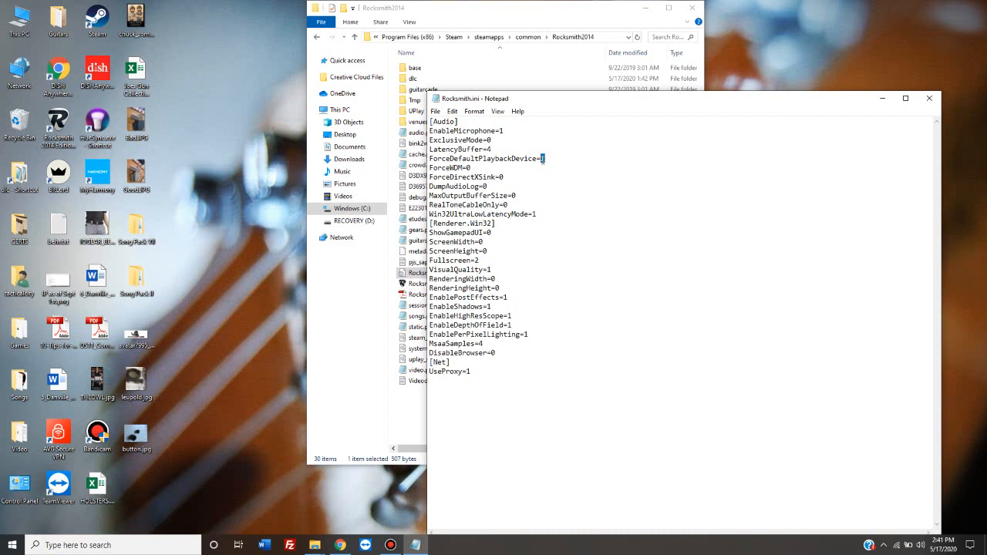
{"action": "type", "text": "1"}
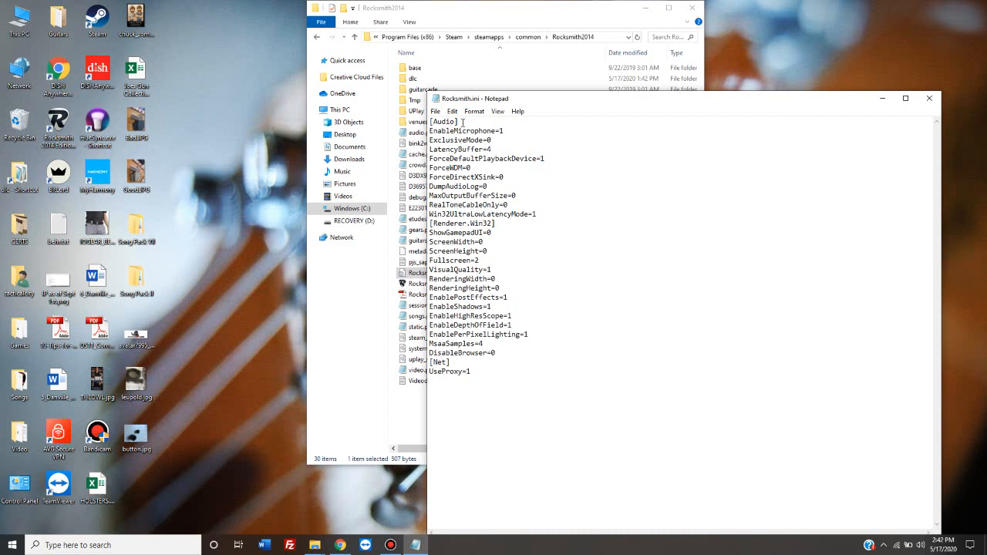
{"action": "left_click", "coordinate": [434, 111]}
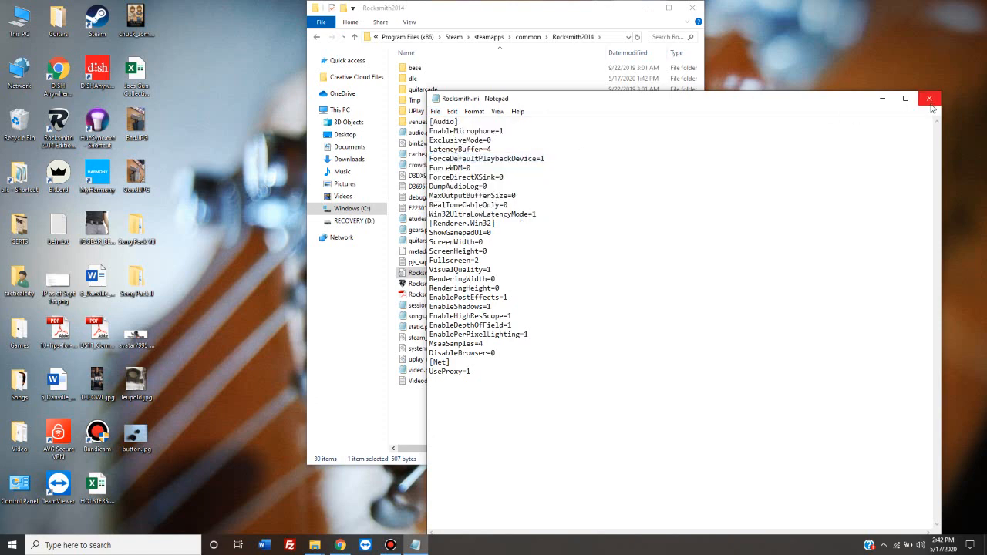
{"action": "left_click", "coordinate": [930, 99]}
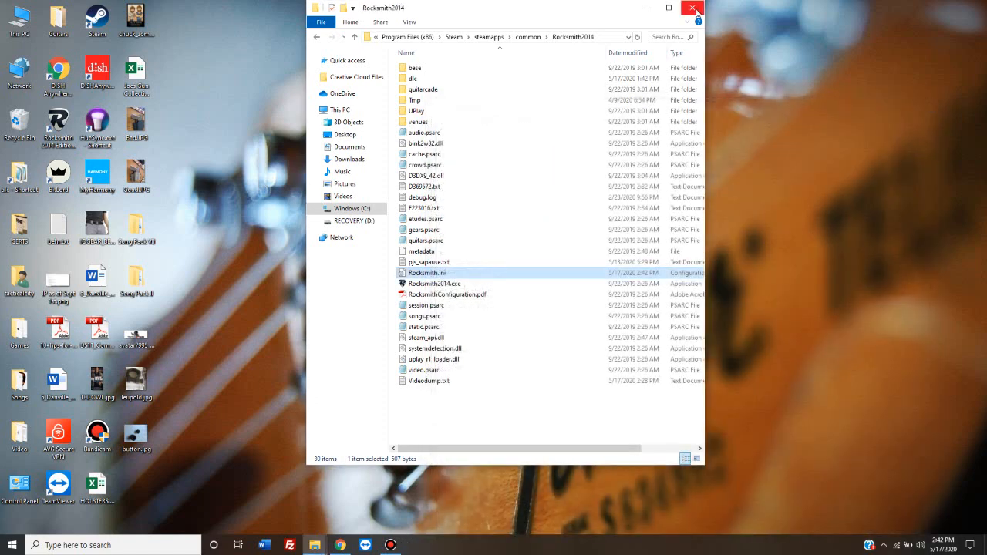
Step: Close the Rocksmith2014 File Explorer window, leaving only the desktop
{"action": "left_click", "coordinate": [690, 9]}
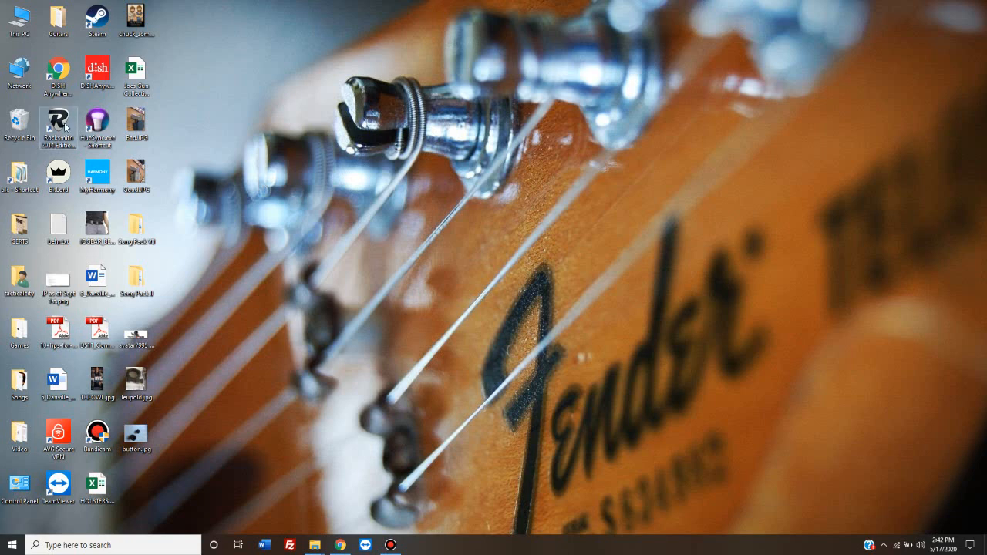
{"action": "mouse_move", "coordinate": [249, 193]}
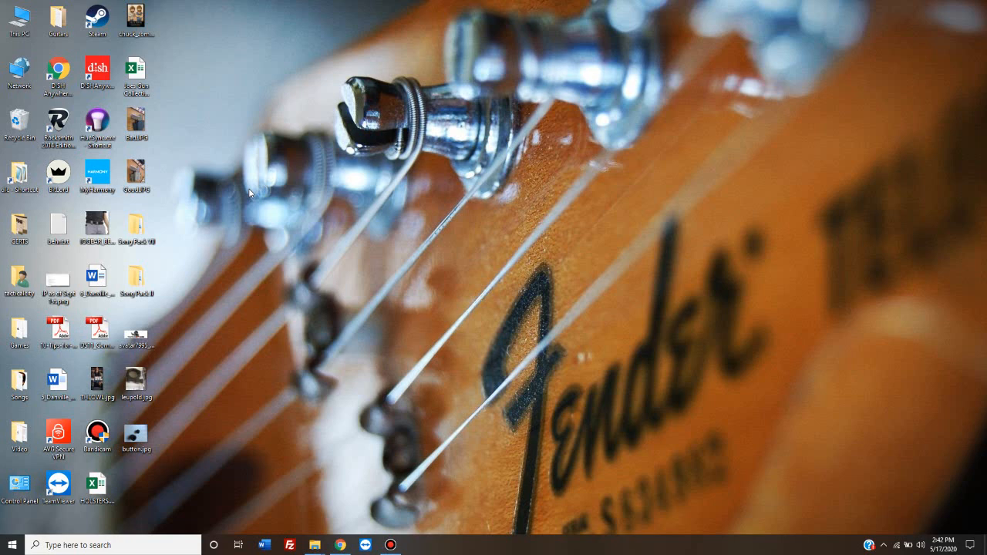
{"action": "mouse_move", "coordinate": [241, 194]}
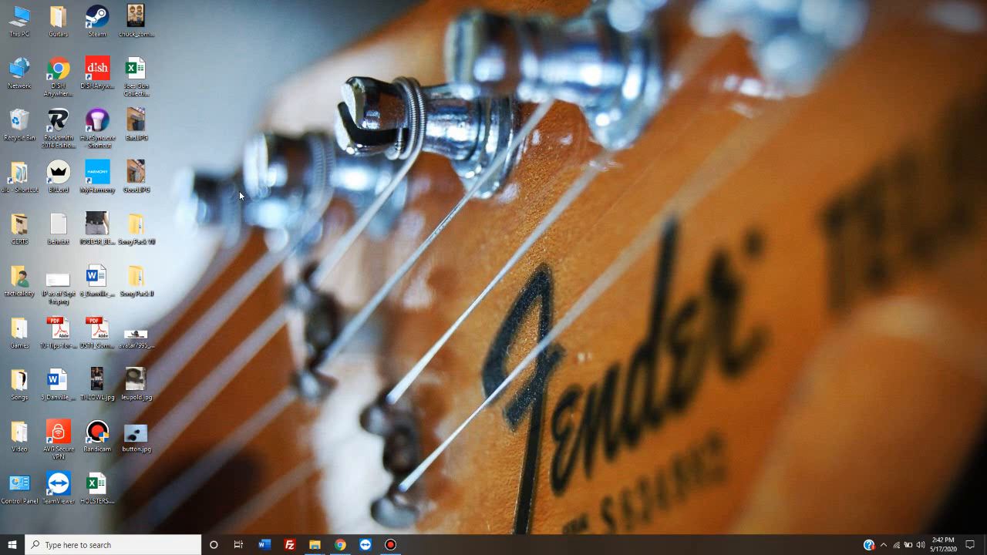